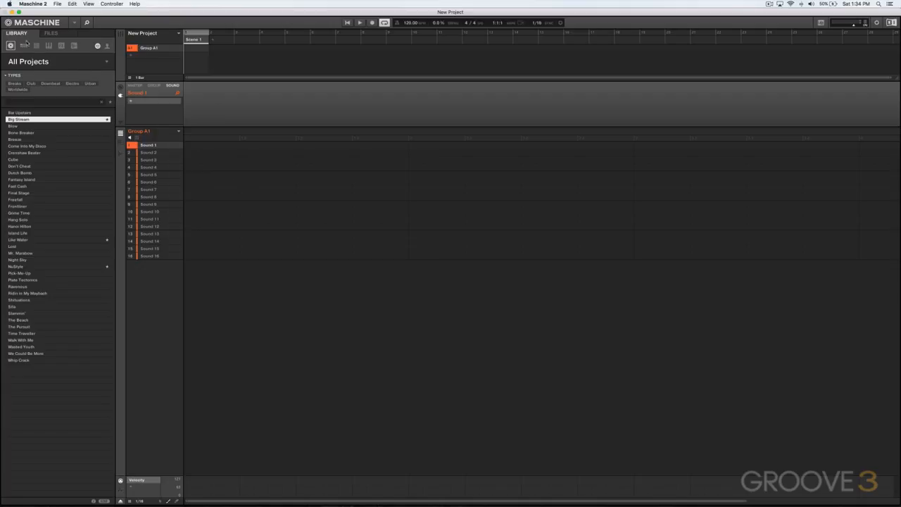
mouse_move(49, 37)
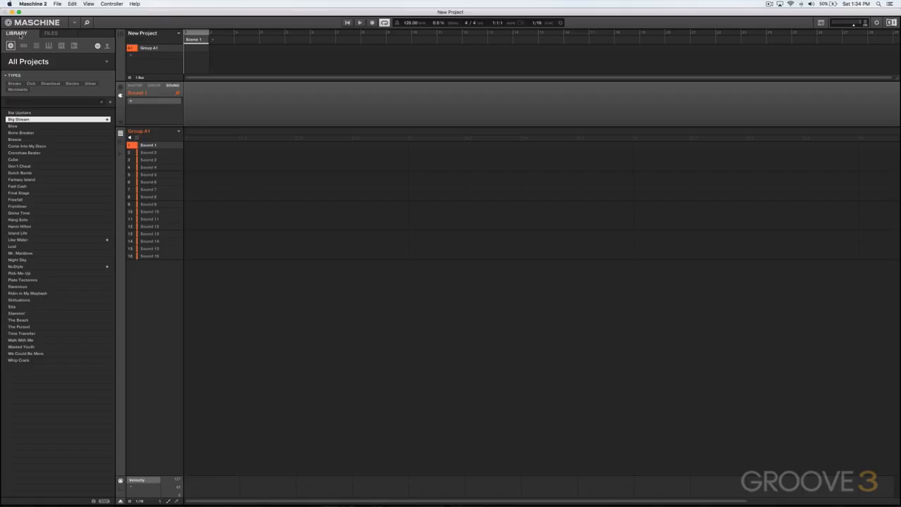
Step: Switch the browser to FILES so Macintosh HD appears in the workspace
left_click(50, 33)
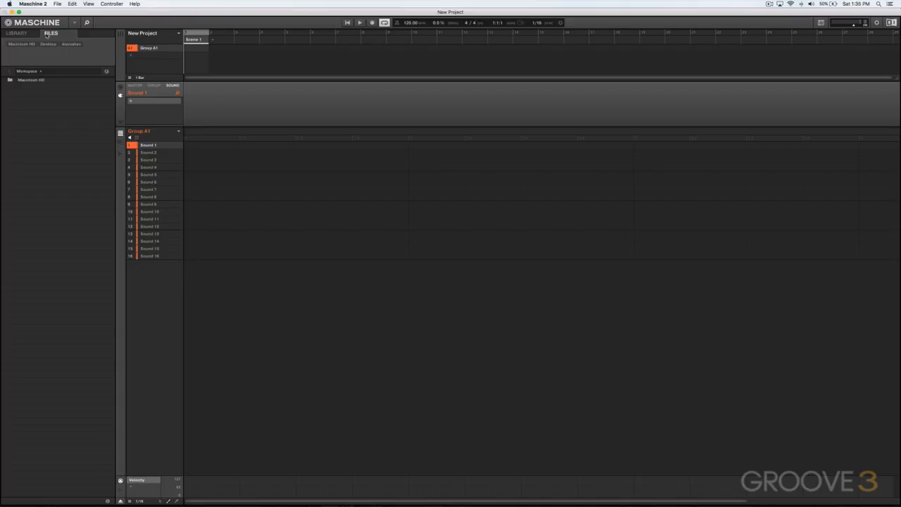
Step: Go back to the LIBRARY browser listing all example projects with type tags
left_click(15, 33)
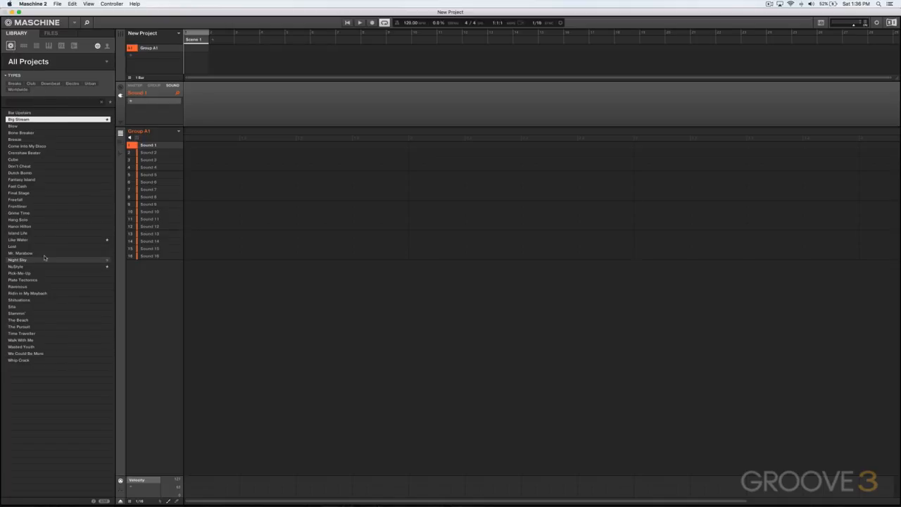
Step: Select and load the Like Water example project
left_click(42, 239)
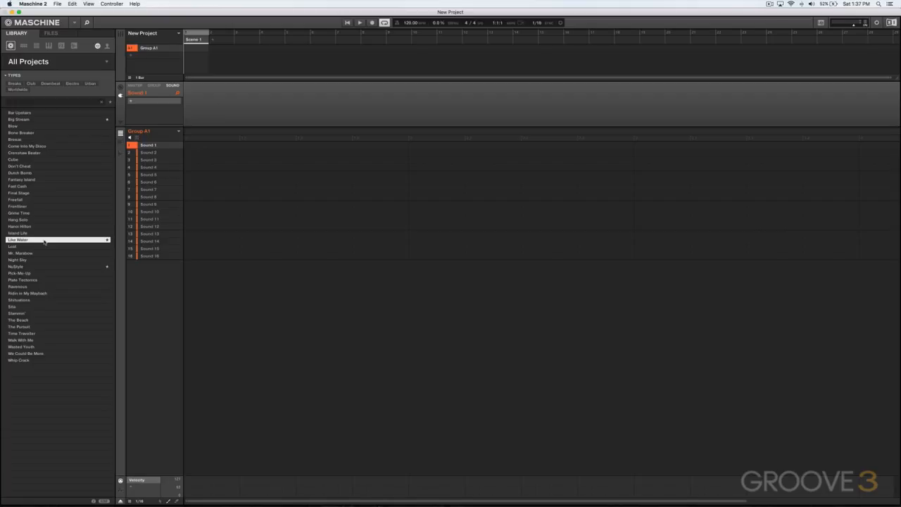
double_click(17, 239)
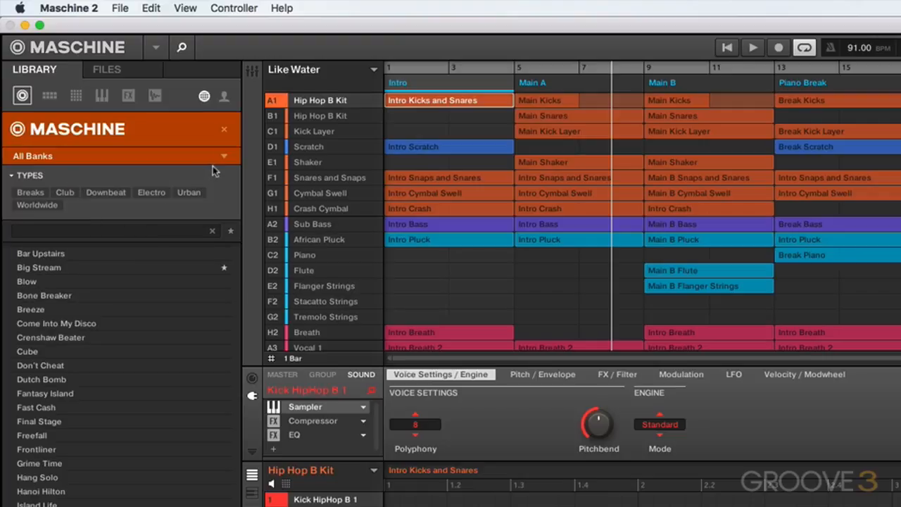
Step: Filter projects to the Maschine 2.0 Library, then apply and remove a genre tag
left_click(224, 156)
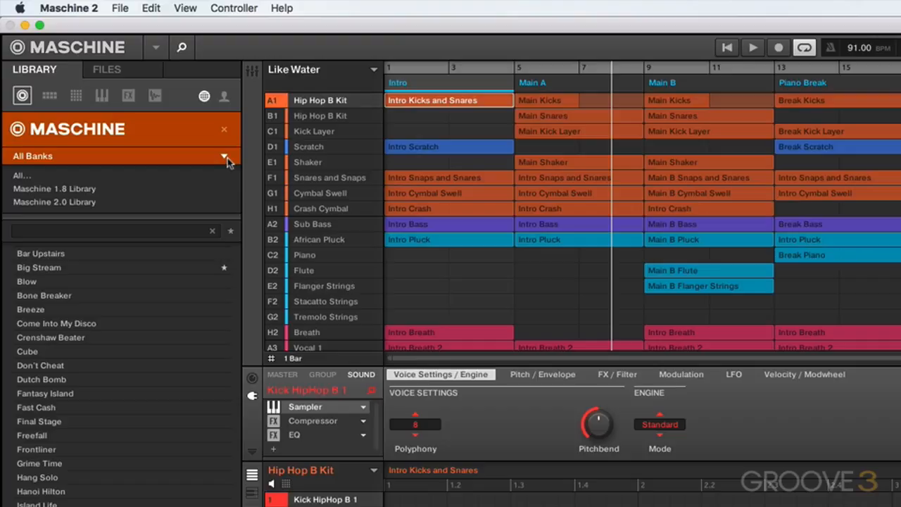
mouse_move(134, 197)
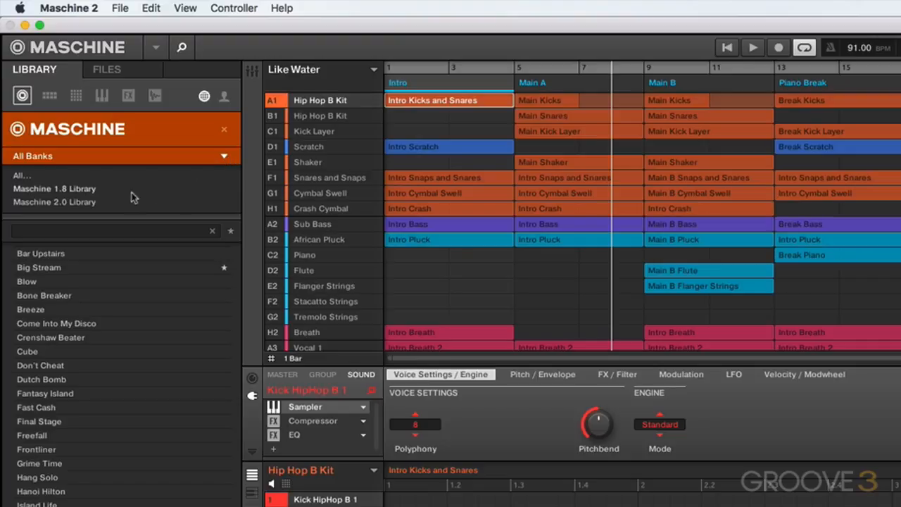
mouse_move(73, 204)
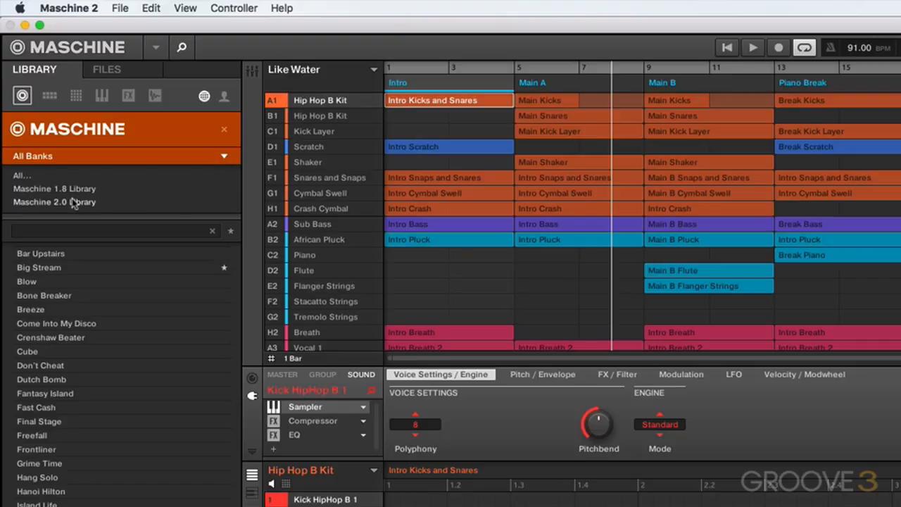
left_click(55, 202)
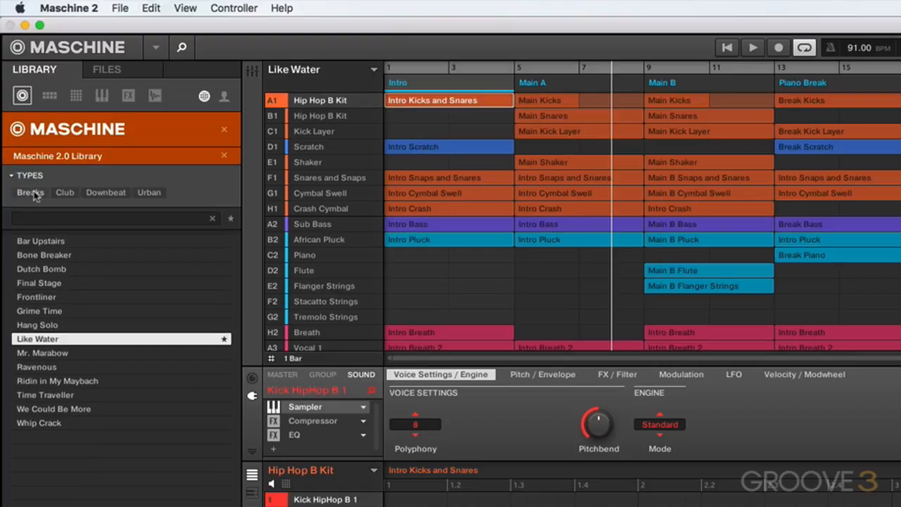
left_click(65, 192)
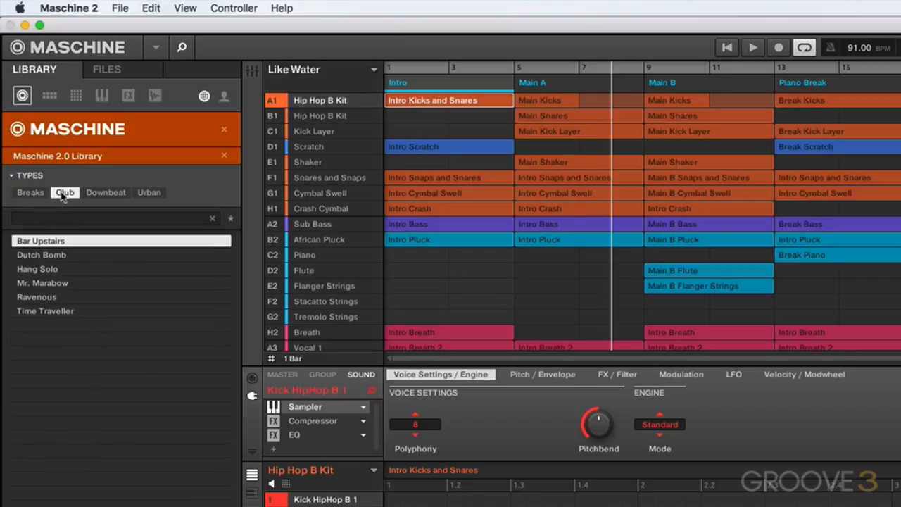
left_click(148, 192)
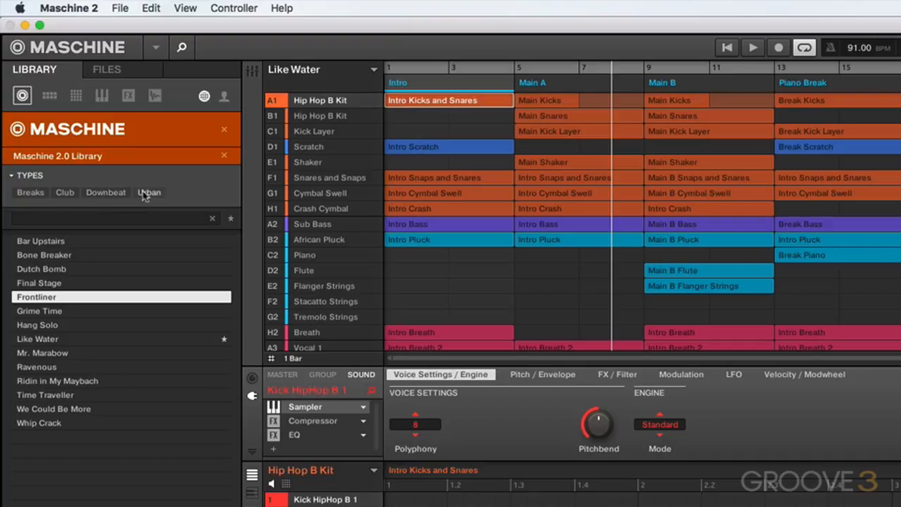
Step: Clear the library filter to show projects from all banks and products
left_click(38, 282)
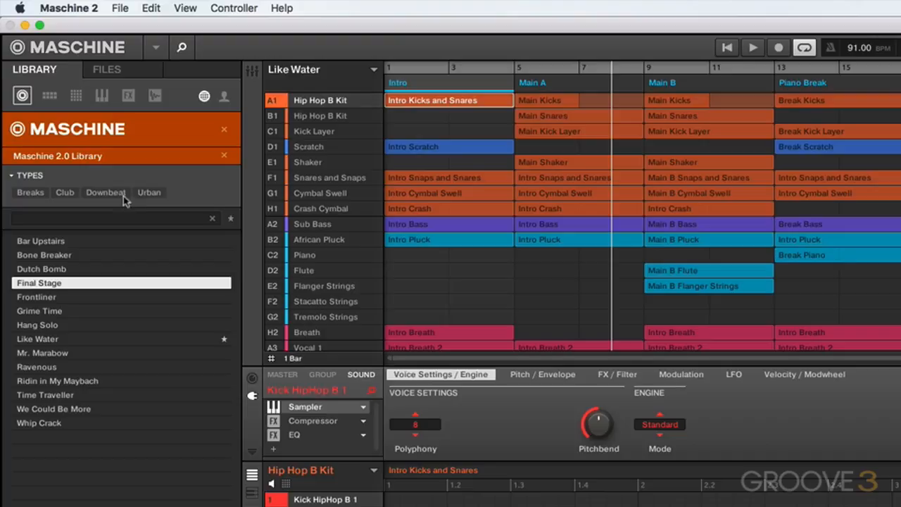
mouse_move(226, 158)
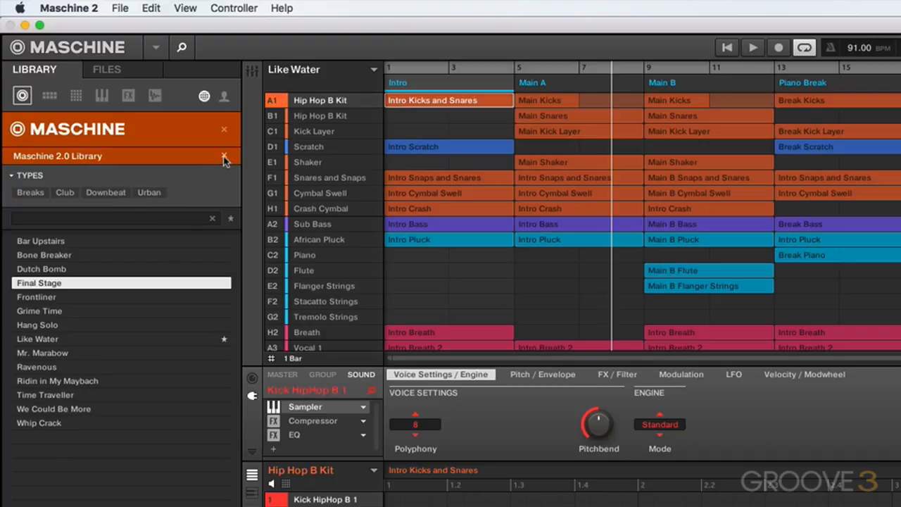
left_click(225, 156)
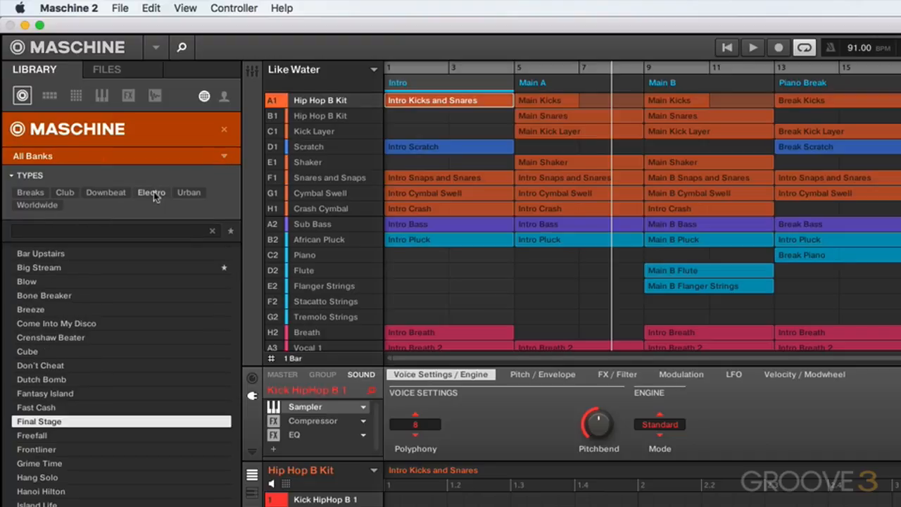
left_click(56, 323)
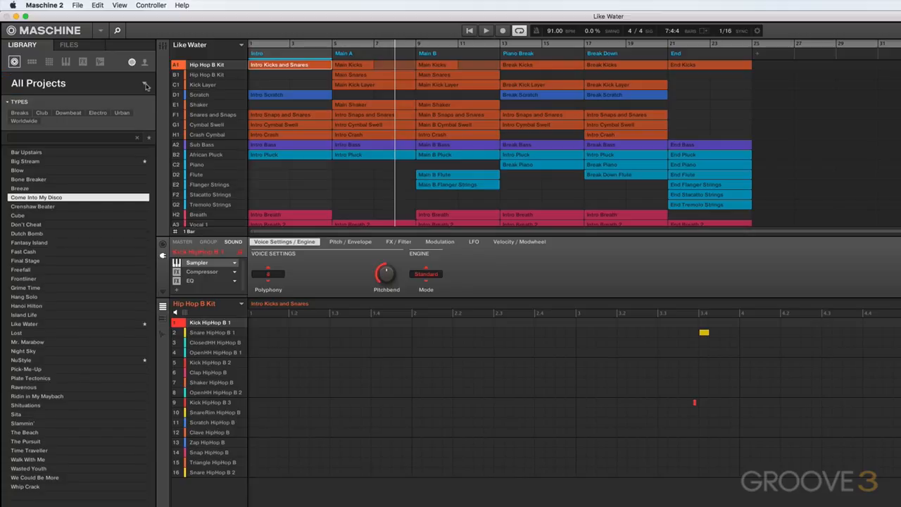
mouse_move(115, 142)
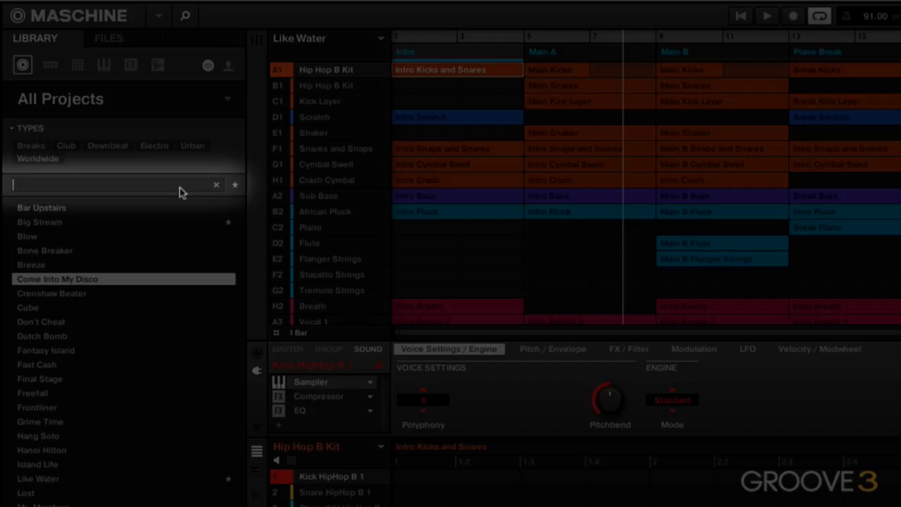
type("lost")
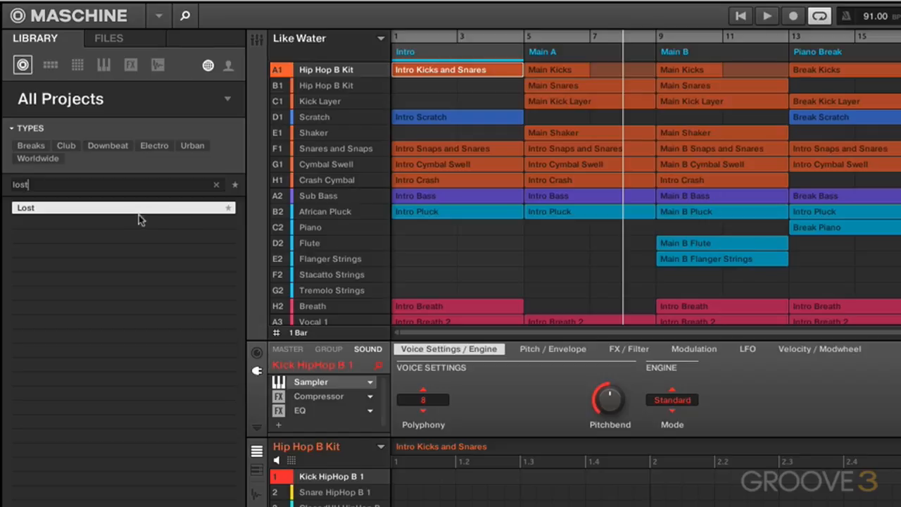
left_click(216, 184)
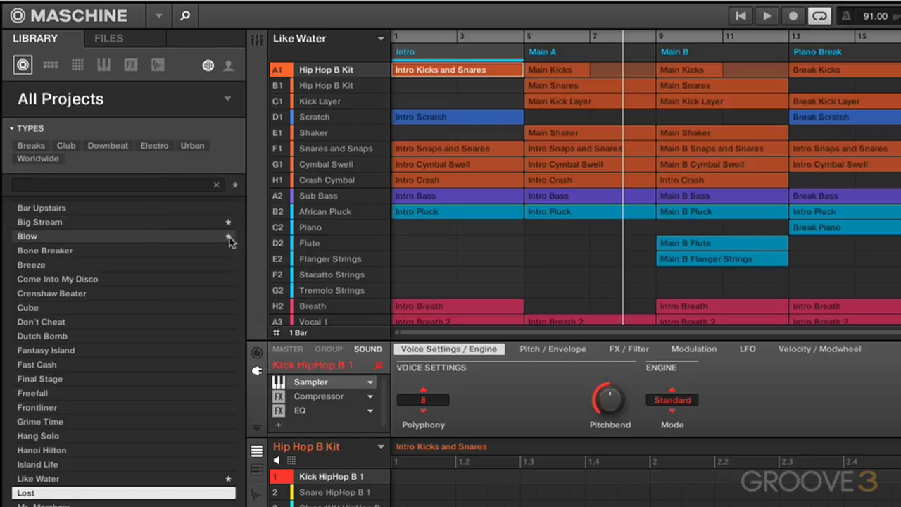
mouse_move(228, 253)
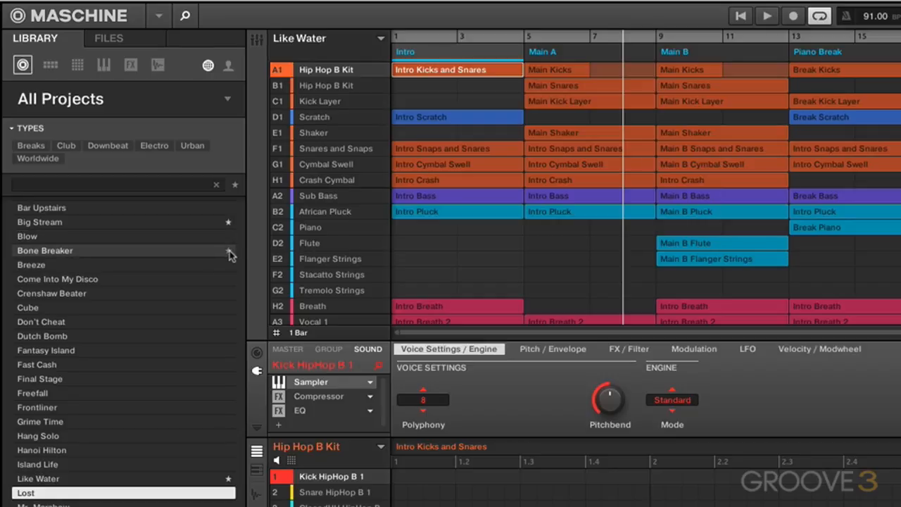
left_click(235, 185)
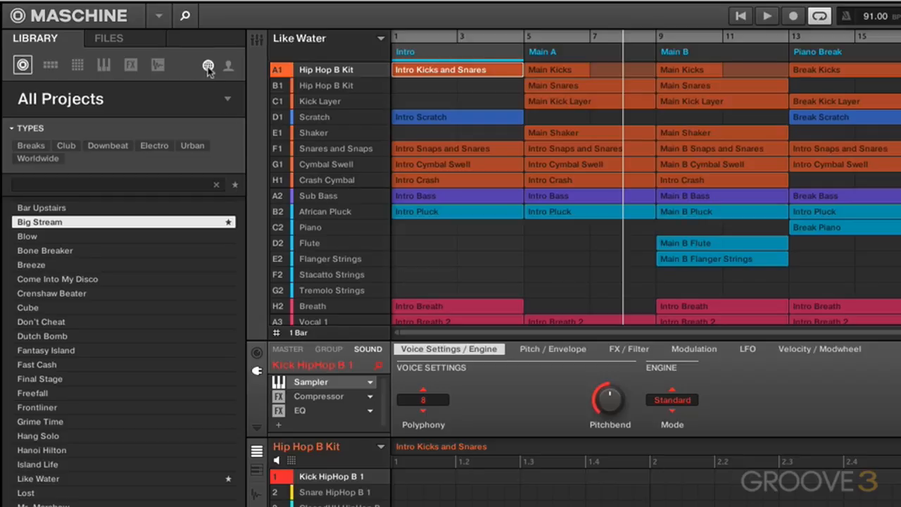
left_click(228, 65)
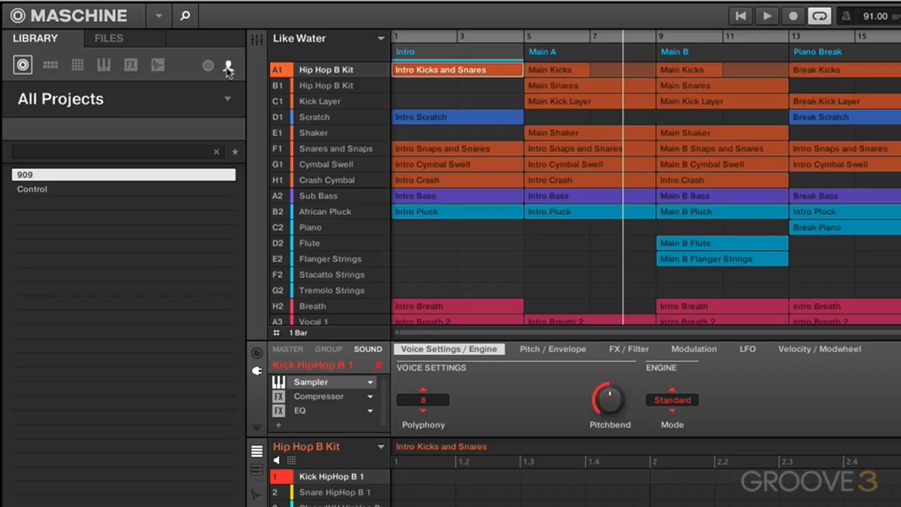
left_click(208, 65)
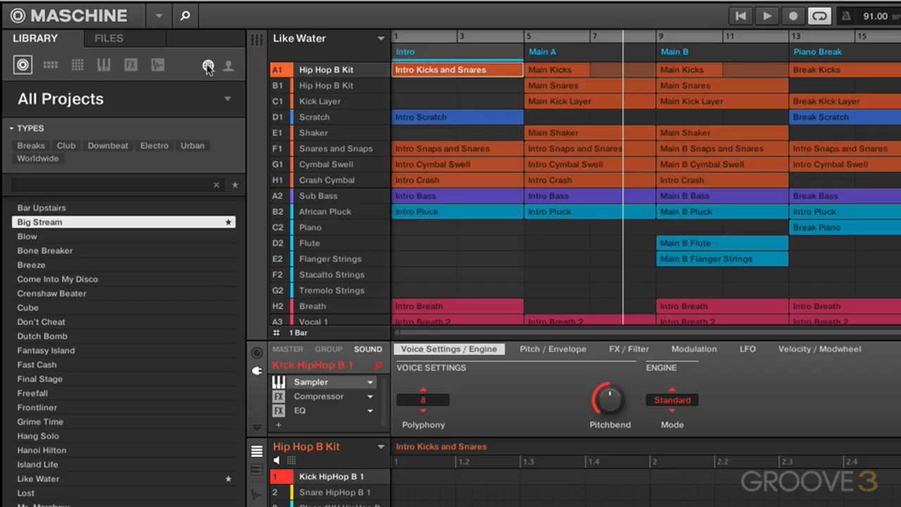
Step: Browse kit groups and load 8-Ball Kit, prompting to save Like Water
left_click(50, 65)
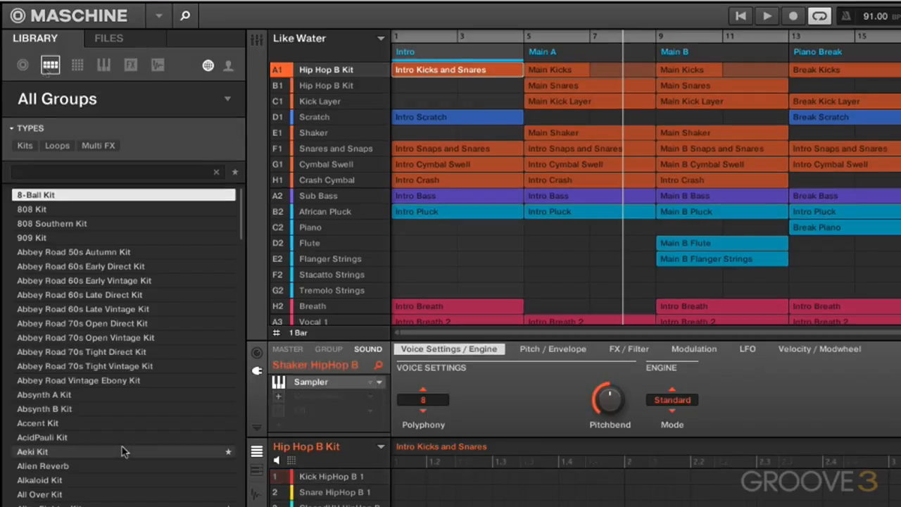
left_click(60, 5)
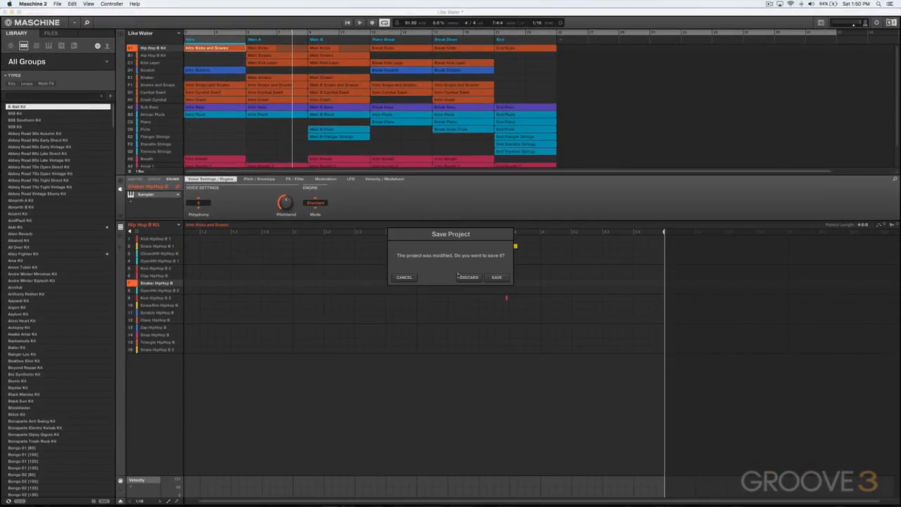
Step: Discard Like Water changes, audition Kick, Snare and Lick 8-Ball sounds, and record kicks
left_click(468, 277)
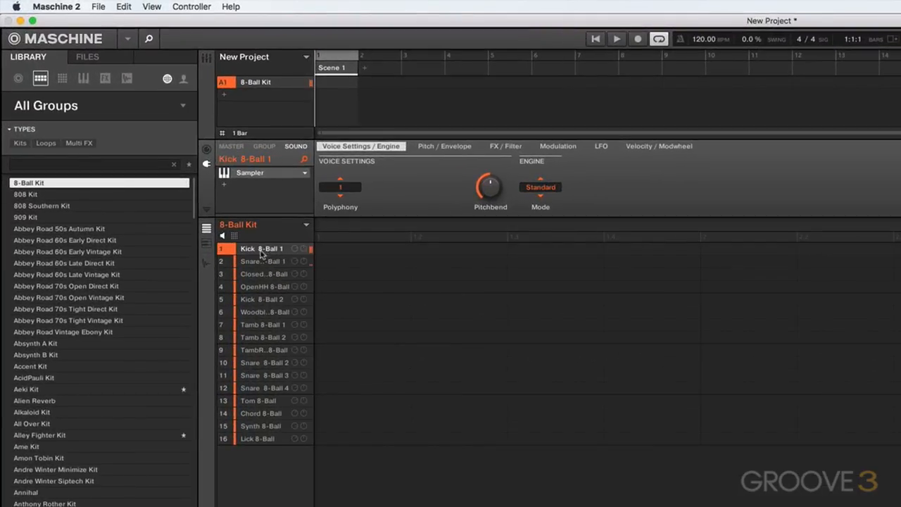
left_click(261, 299)
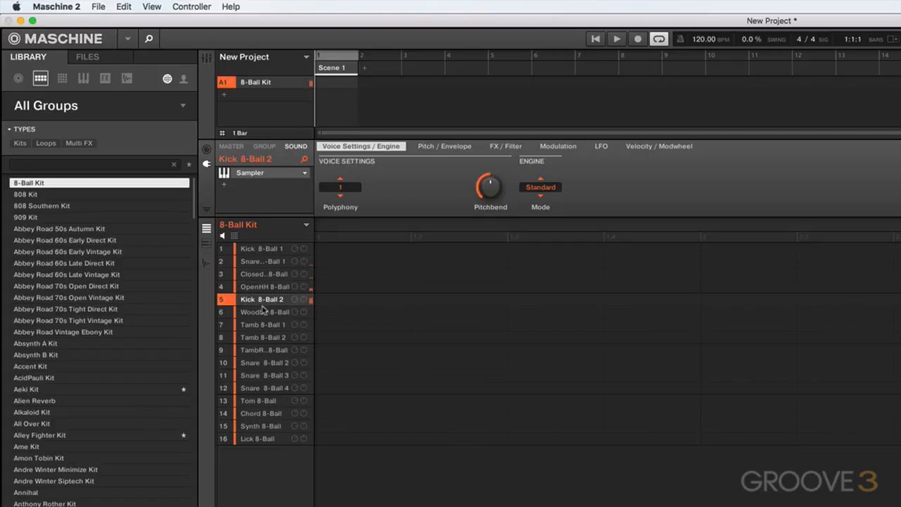
left_click(266, 362)
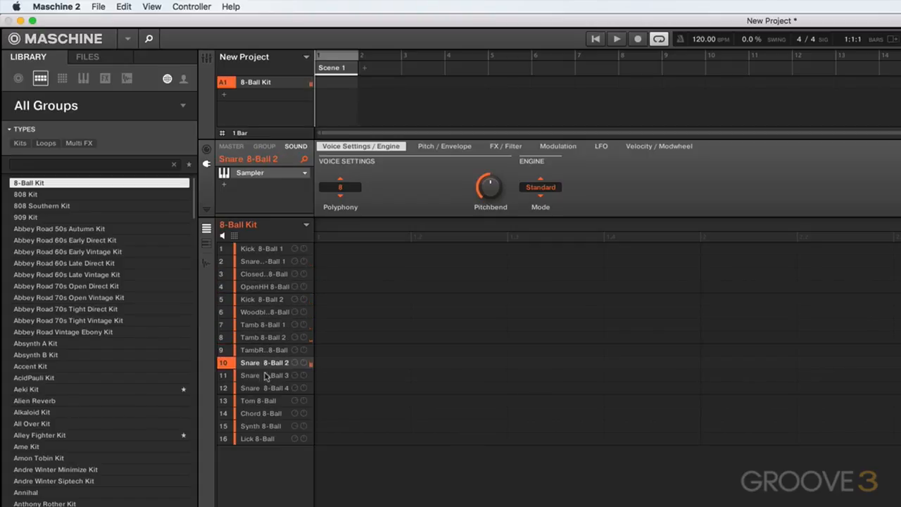
left_click(264, 439)
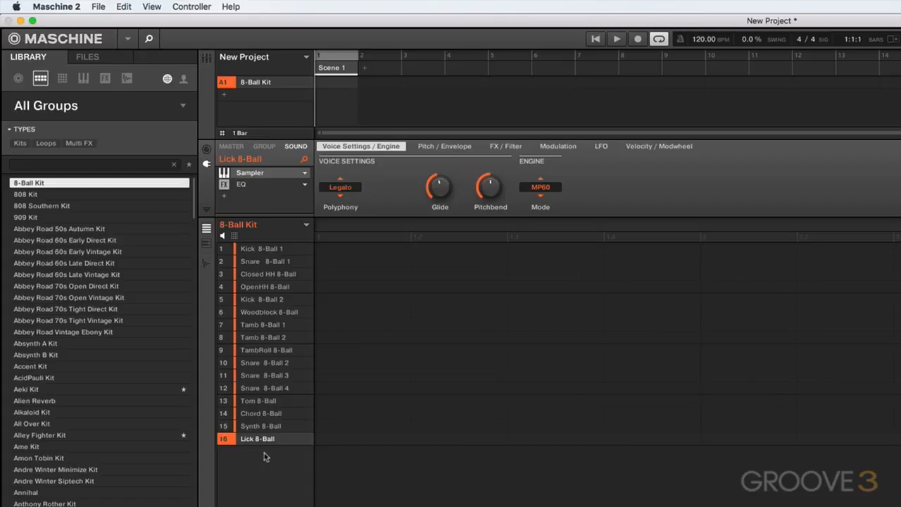
left_click(241, 184)
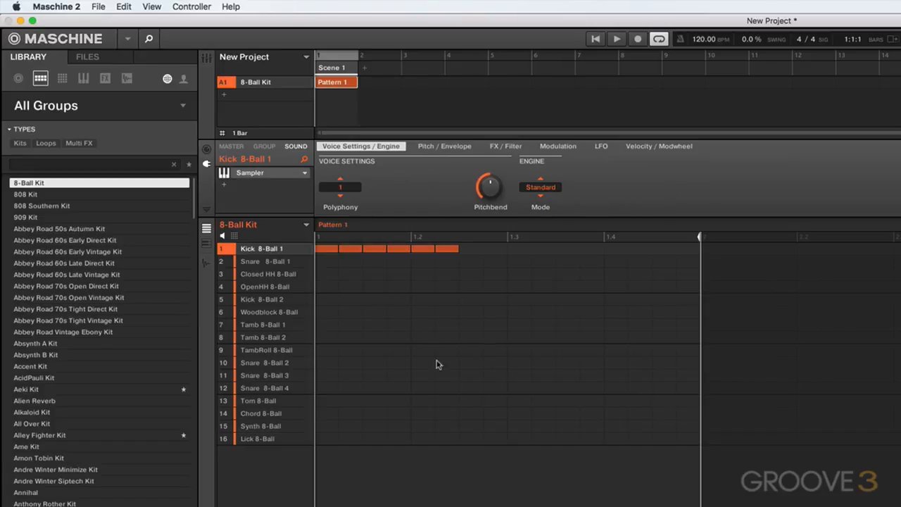
Step: Load 8-Ball Kit into group A1, showing its mixer channel beside master
left_click(260, 413)
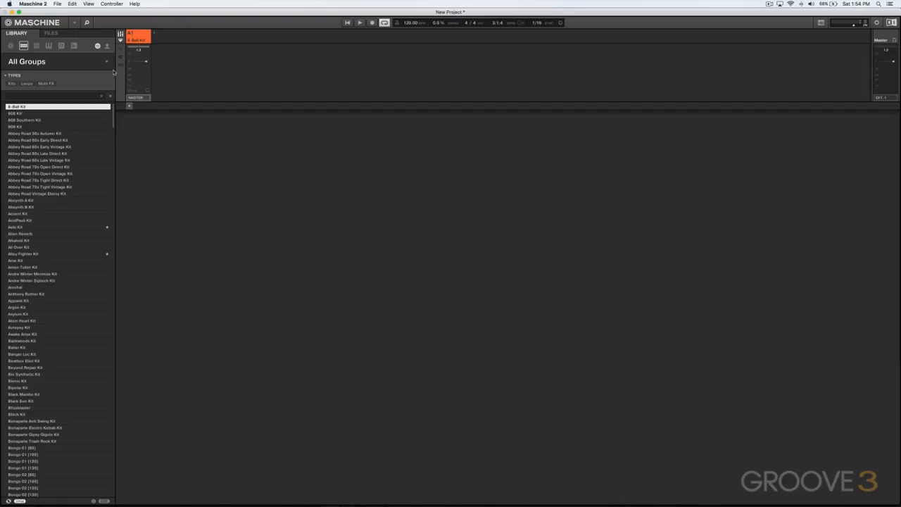
mouse_move(134, 76)
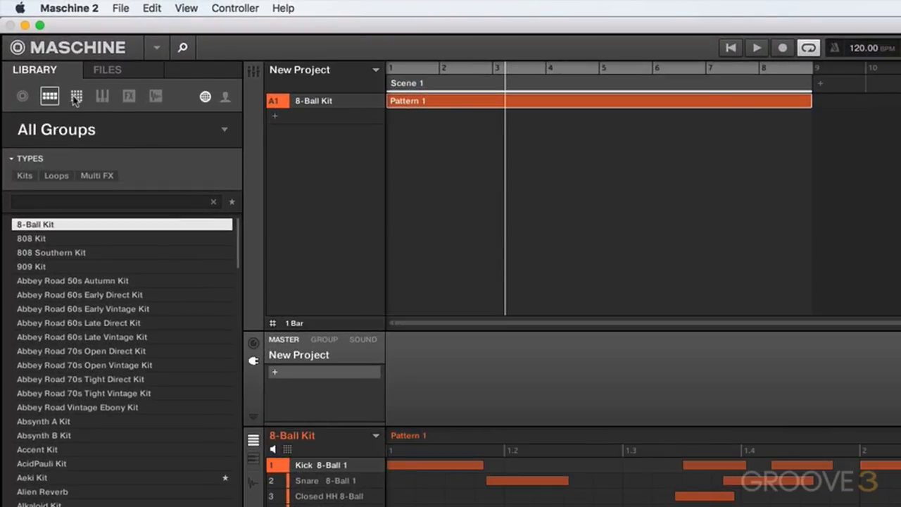
Step: Browse individual sounds filtered to Instruments > Choir, then switch to Drums
left_click(76, 96)
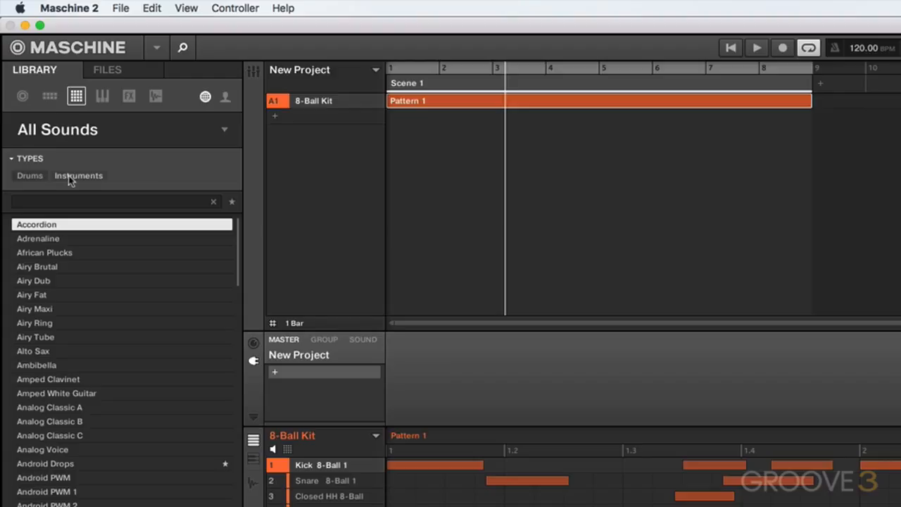
left_click(79, 176)
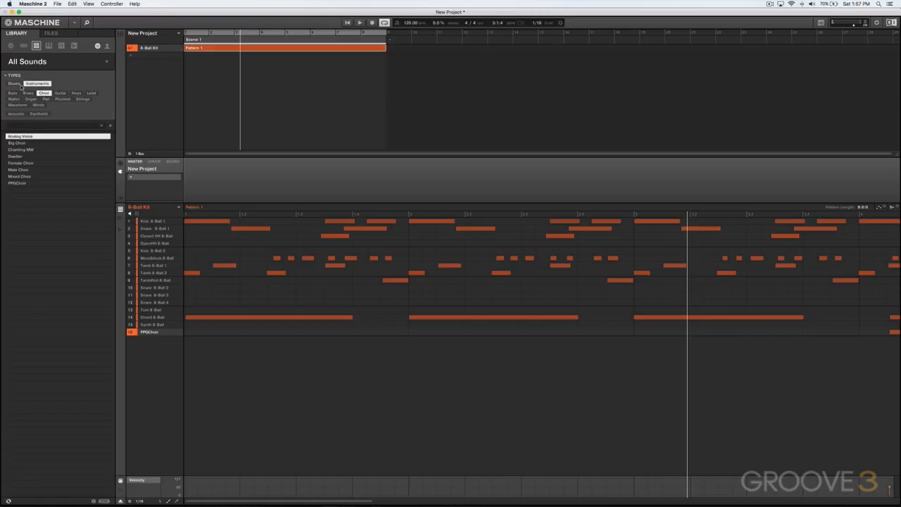
left_click(14, 92)
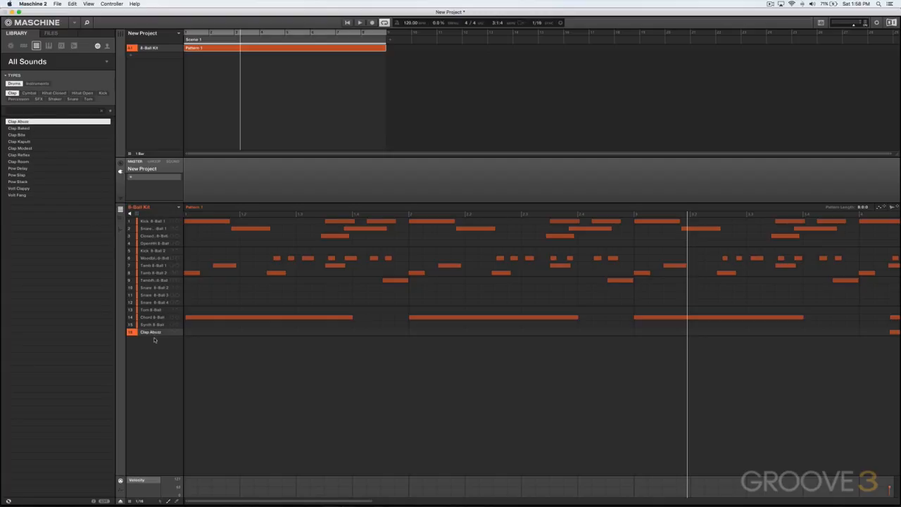
Step: Audition claps in slot 16 (Clap Room, Volt Fang), ending with Clap Abuzz
left_click(130, 332)
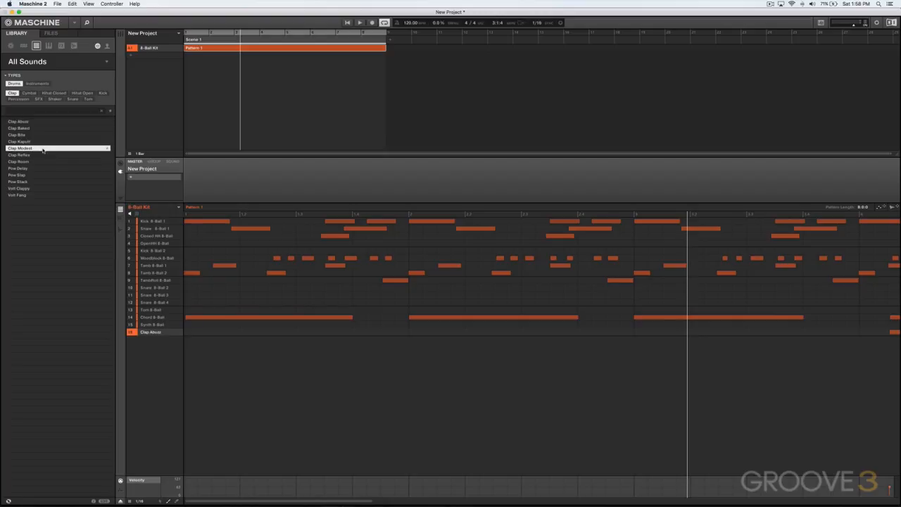
left_click(19, 161)
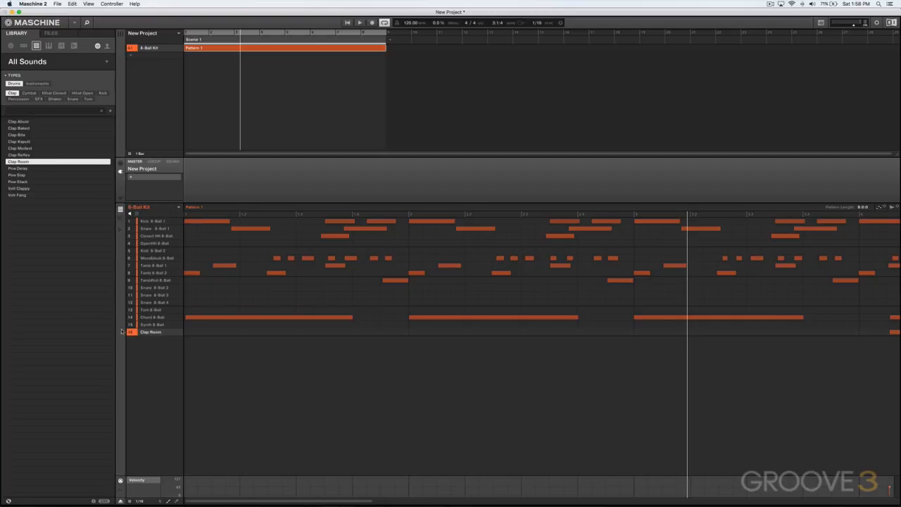
left_click(19, 195)
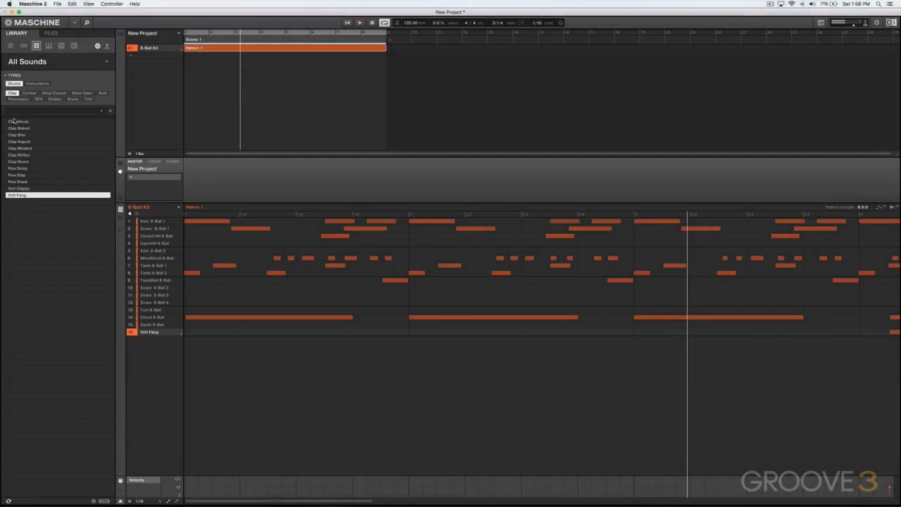
left_click(18, 121)
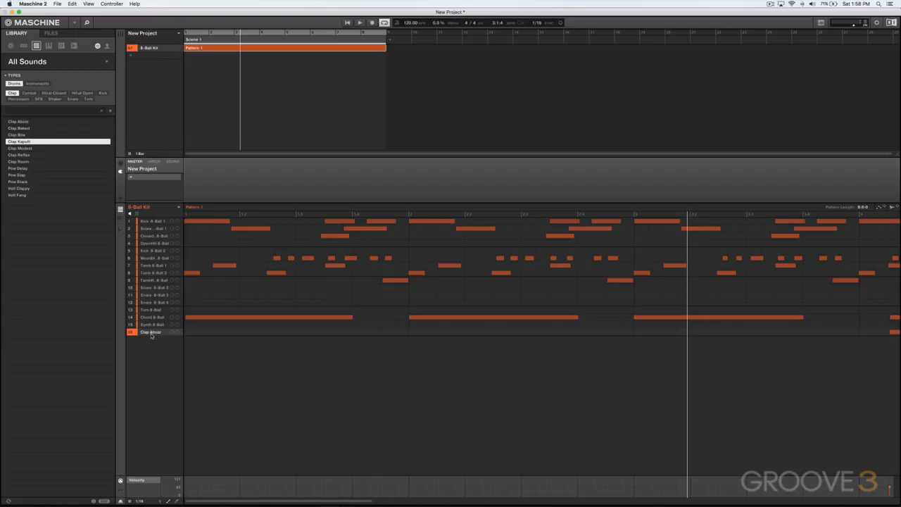
mouse_move(152, 336)
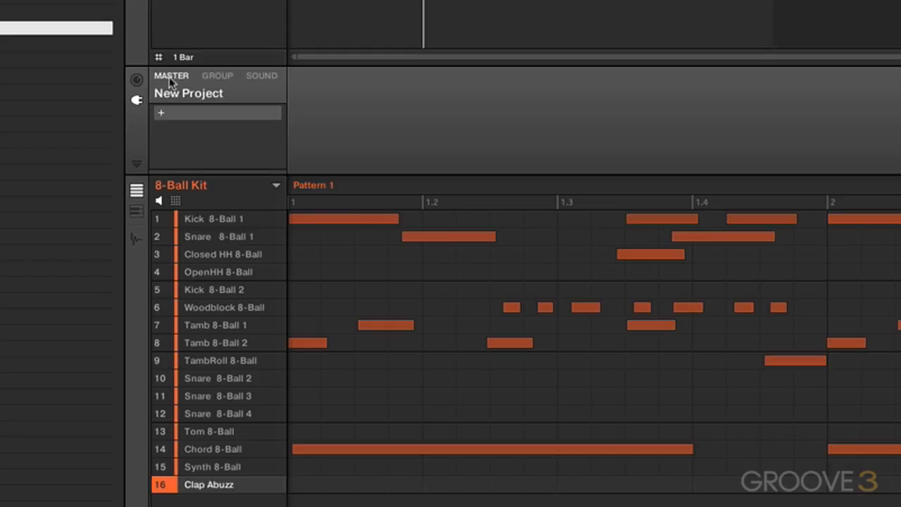
Step: Show Clap Abuzz's plugin chain: Snare instrument, Maximizer, Transient Master and Reverb
left_click(262, 76)
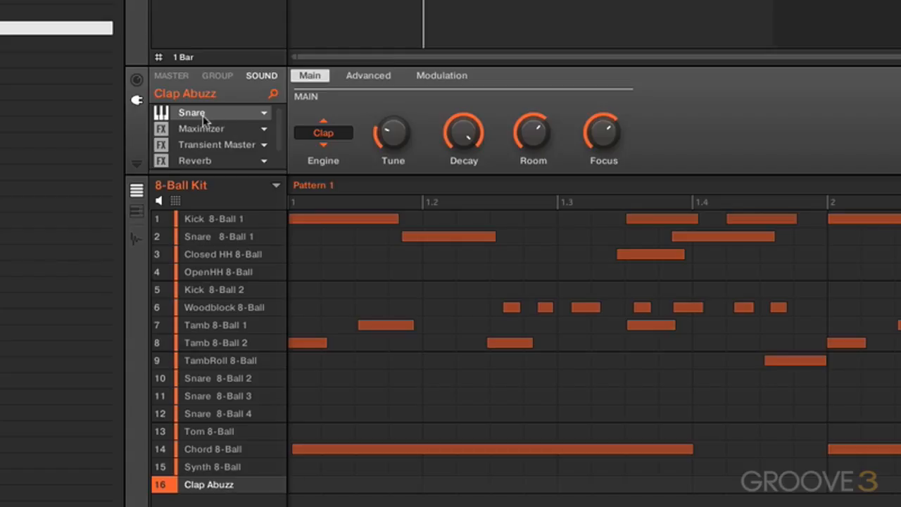
mouse_move(204, 148)
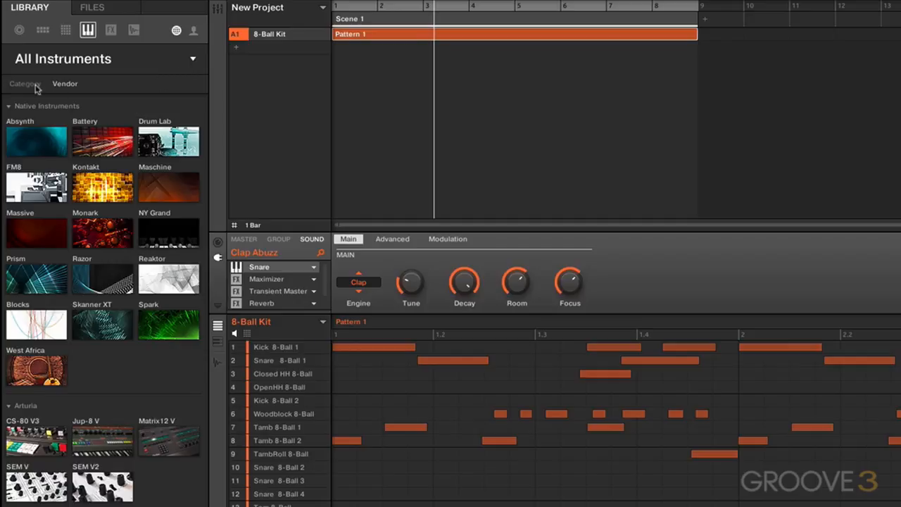
Step: Group instrument plugins by Category and open the Massive preset list
left_click(25, 83)
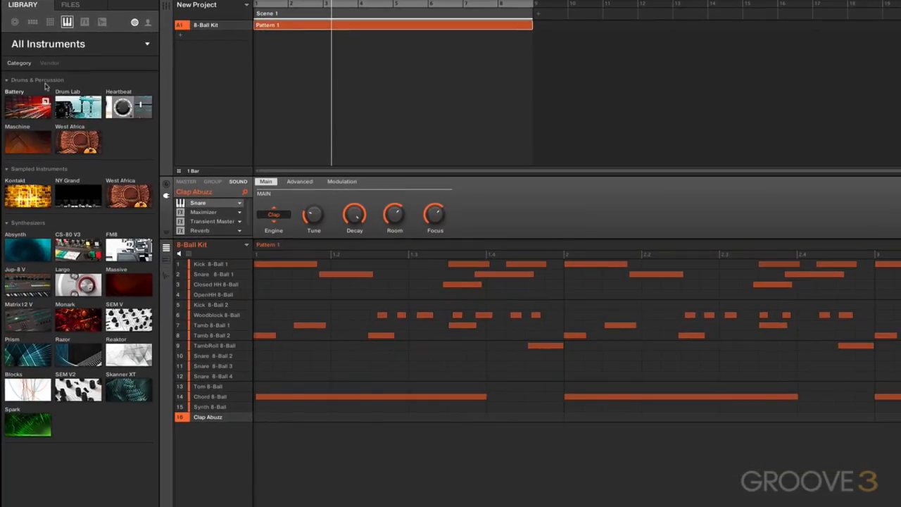
left_click(50, 63)
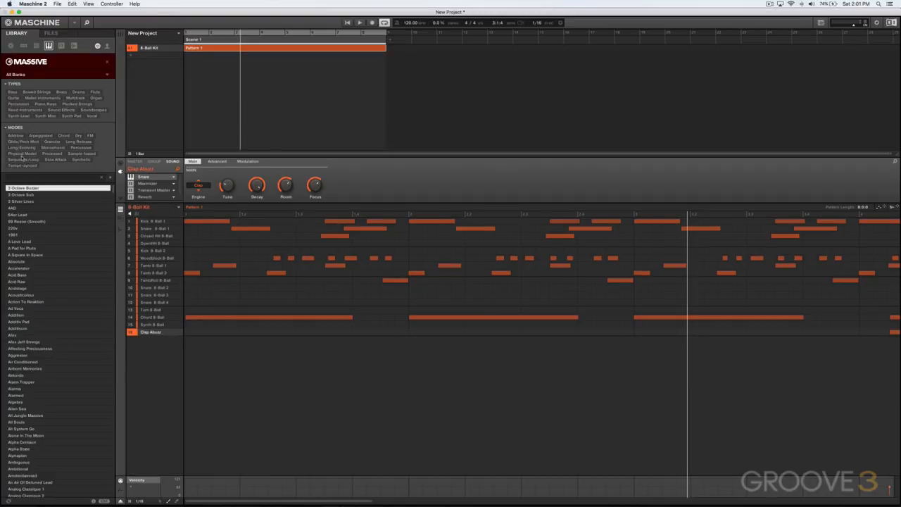
mouse_move(105, 186)
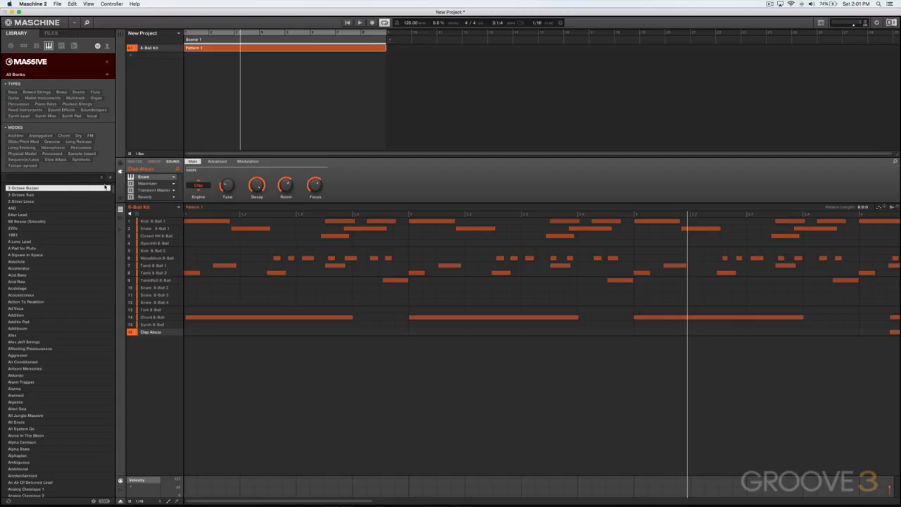
Step: Scroll the Massive preset list and filter it to the Chord mode tag
scroll("down", 3)
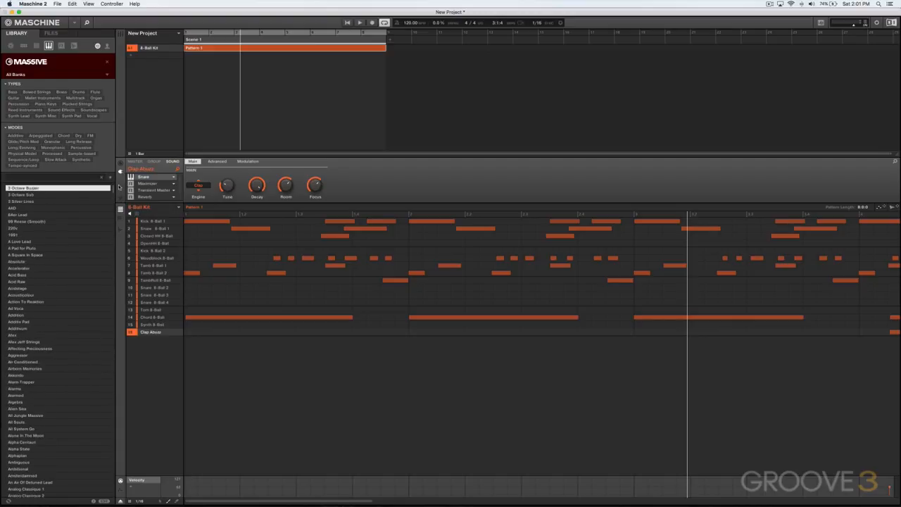
left_click(63, 135)
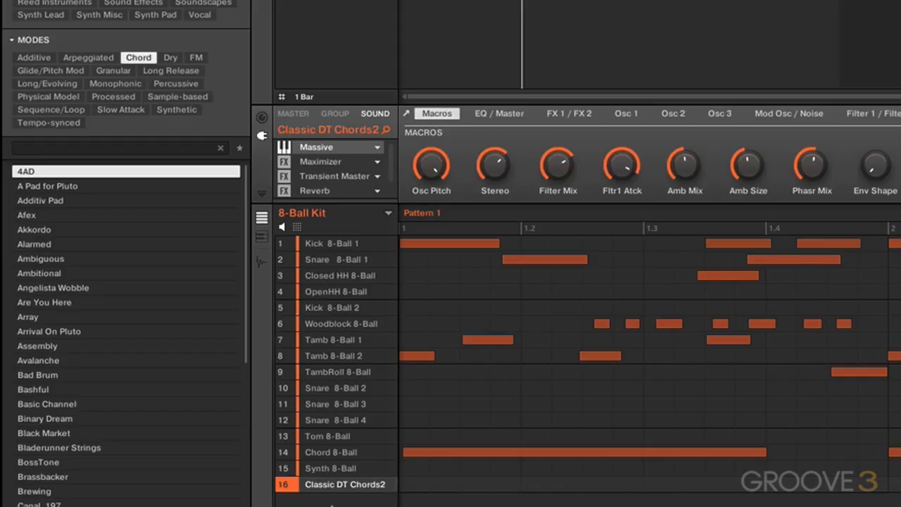
mouse_move(373, 212)
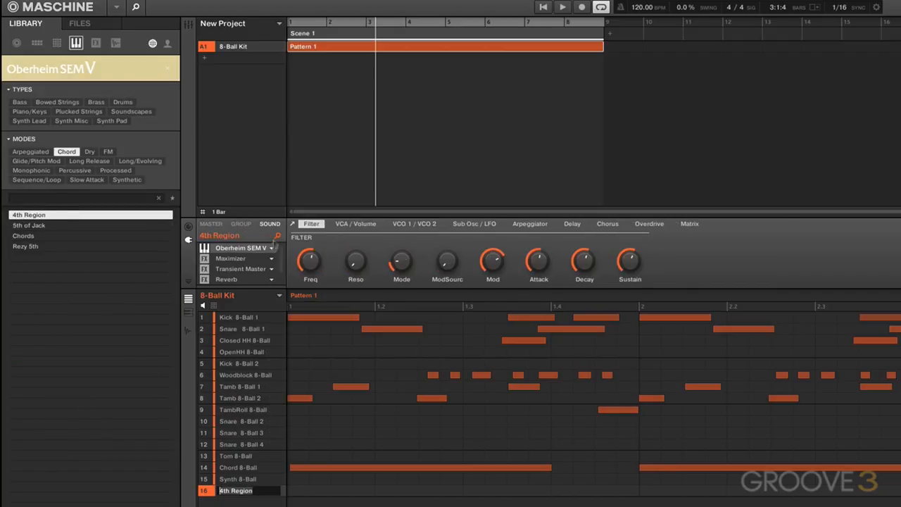
Step: Deselect the Chord tag so all Oberheim SEM V presets are listed
left_click(240, 247)
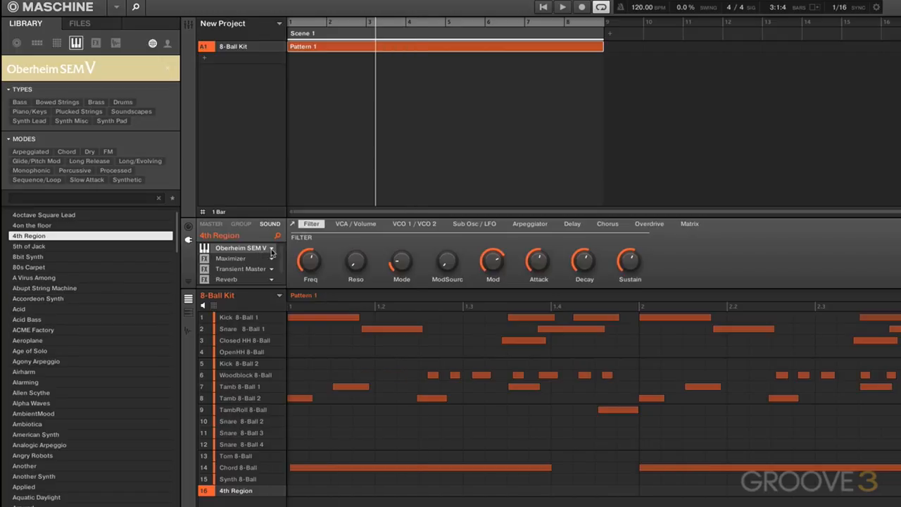
Step: Open slot 16's instrument plugin list of vendors to pick a replacement
left_click(241, 248)
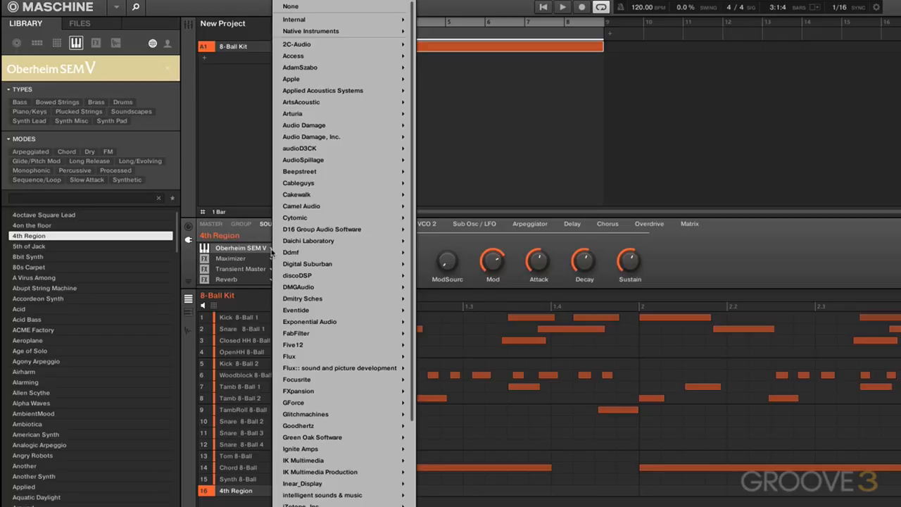
mouse_move(294, 19)
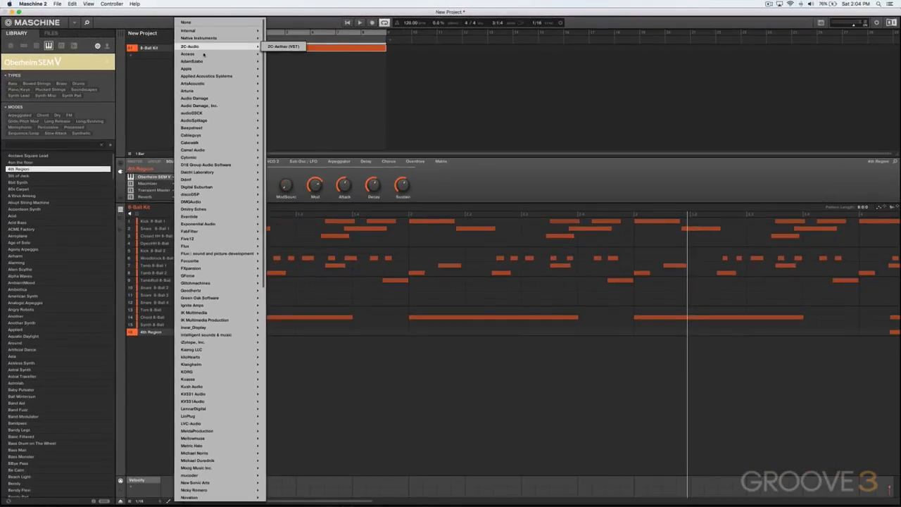
mouse_move(204, 335)
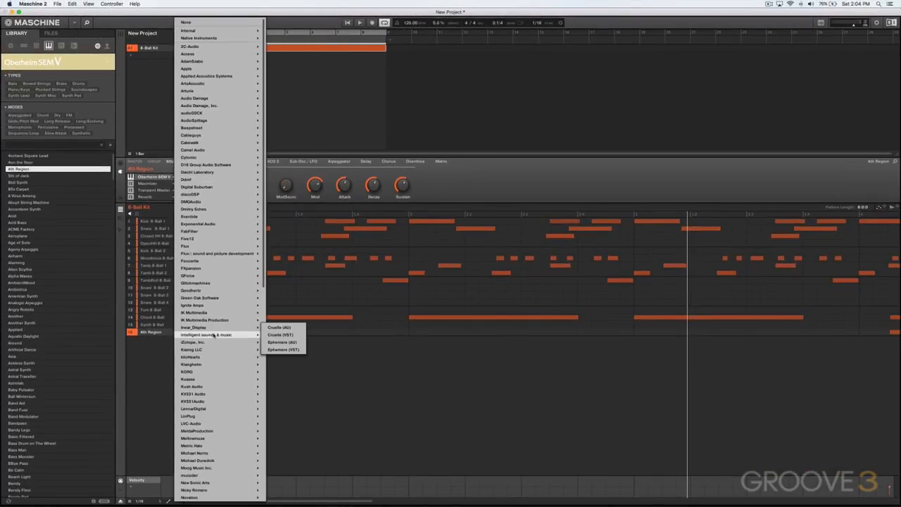
mouse_move(204, 402)
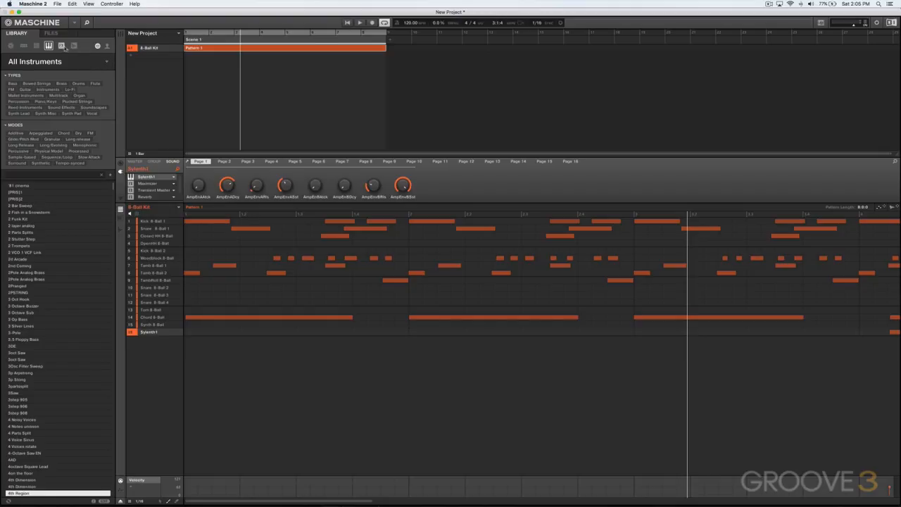
Step: Add Vari Comp to slot 16's effect chain, then show the sample library
left_click(61, 45)
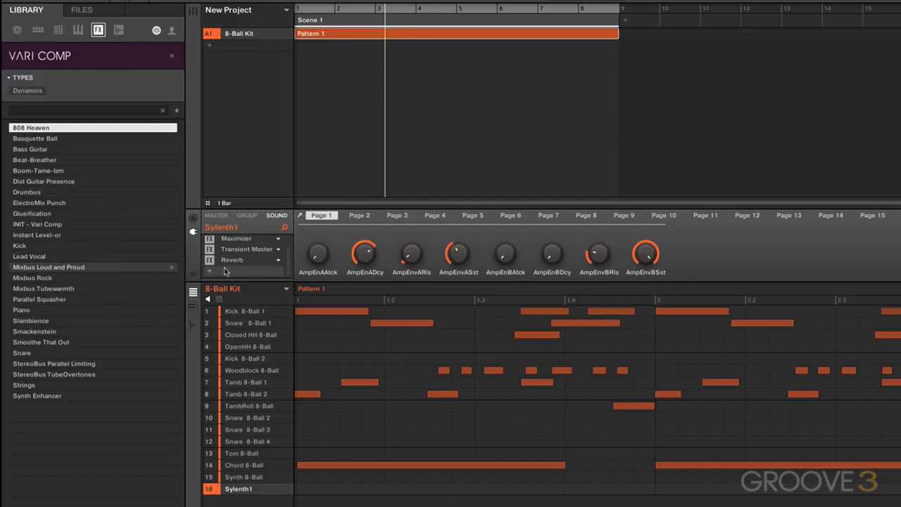
left_click(239, 261)
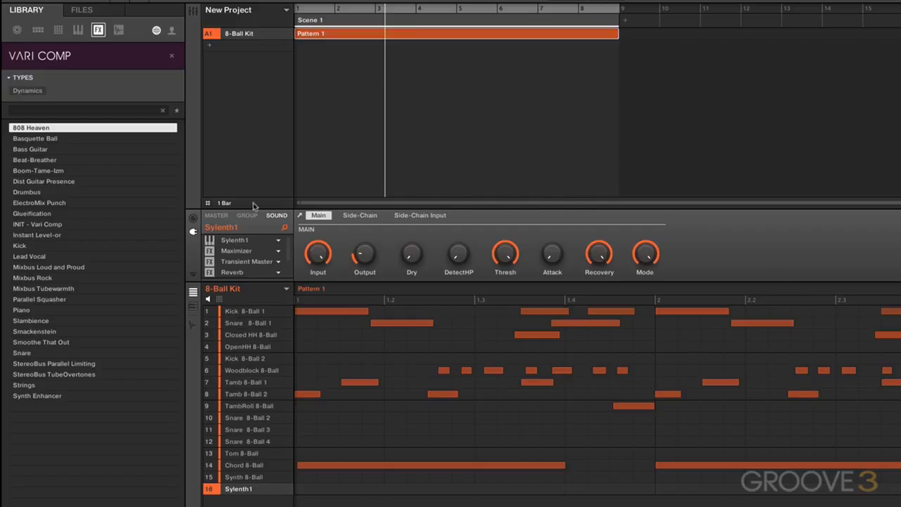
mouse_move(293, 249)
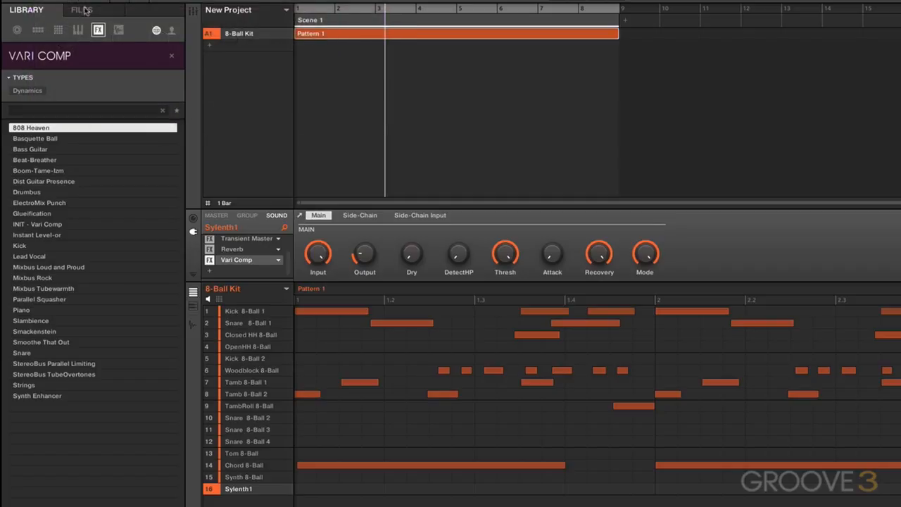
left_click(58, 30)
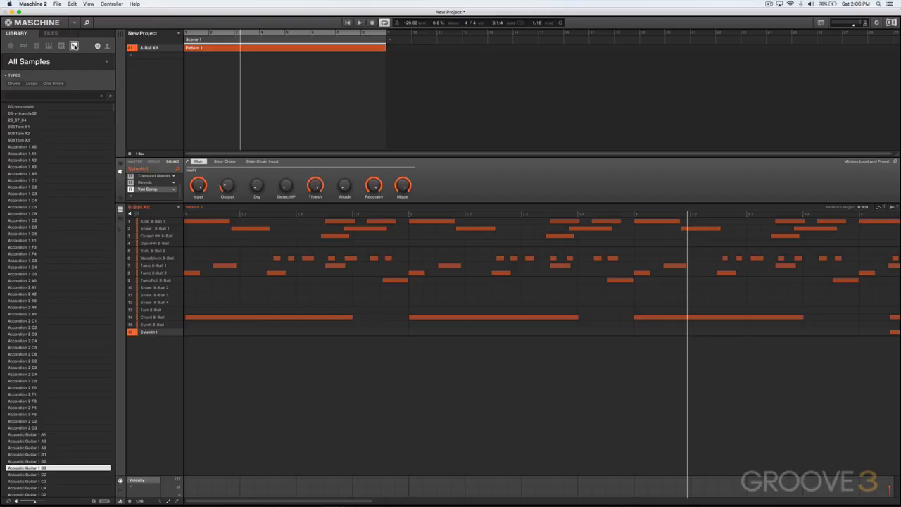
Step: Filter the sample library to the Drums type and the Kick subtype
left_click(14, 83)
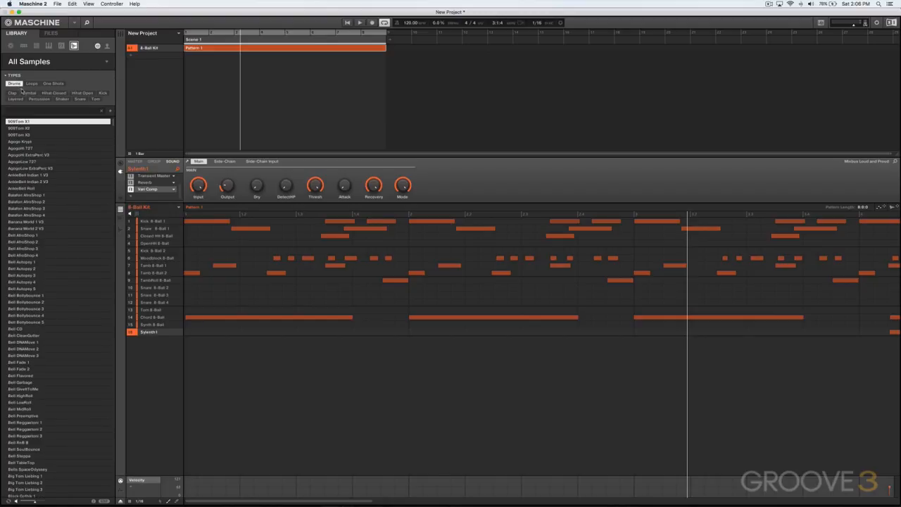
left_click(103, 92)
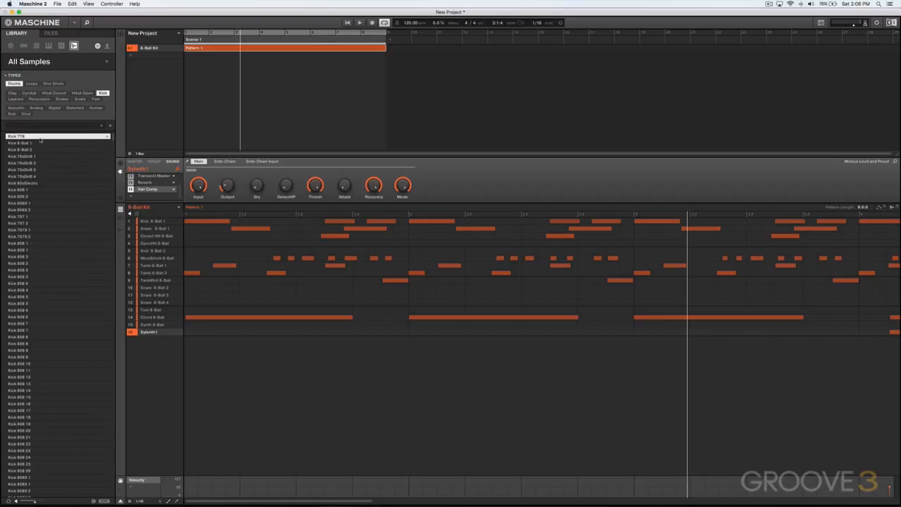